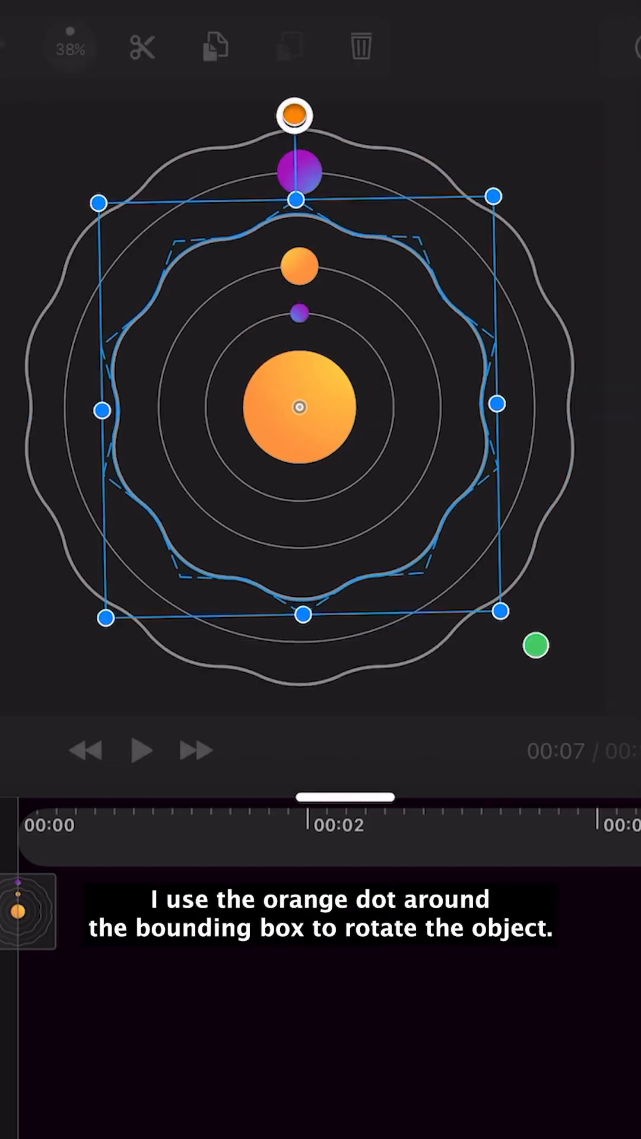
Rotate the inner wavy orbit ring around the sun at the current time
{"action": "left_click_drag", "start_coordinate": [294, 113], "coordinate": [592, 407]}
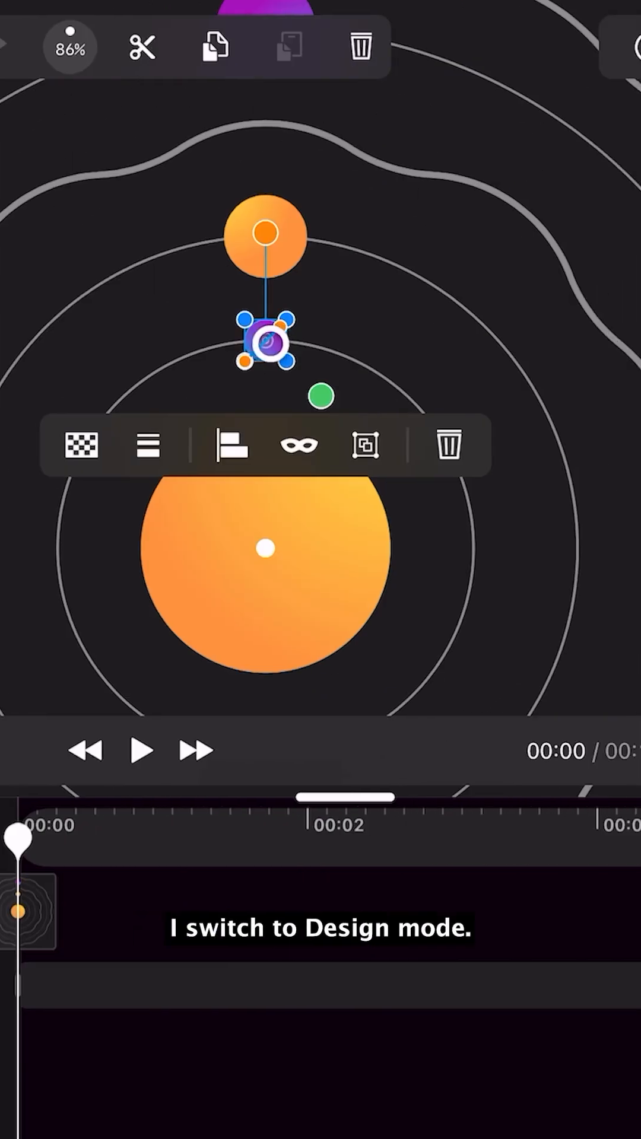
Anchor the purple planet's rotation on the sun's centre and rotate it to the far side at 00:07
{"action": "left_click_drag", "start_coordinate": [264, 341], "coordinate": [265, 537]}
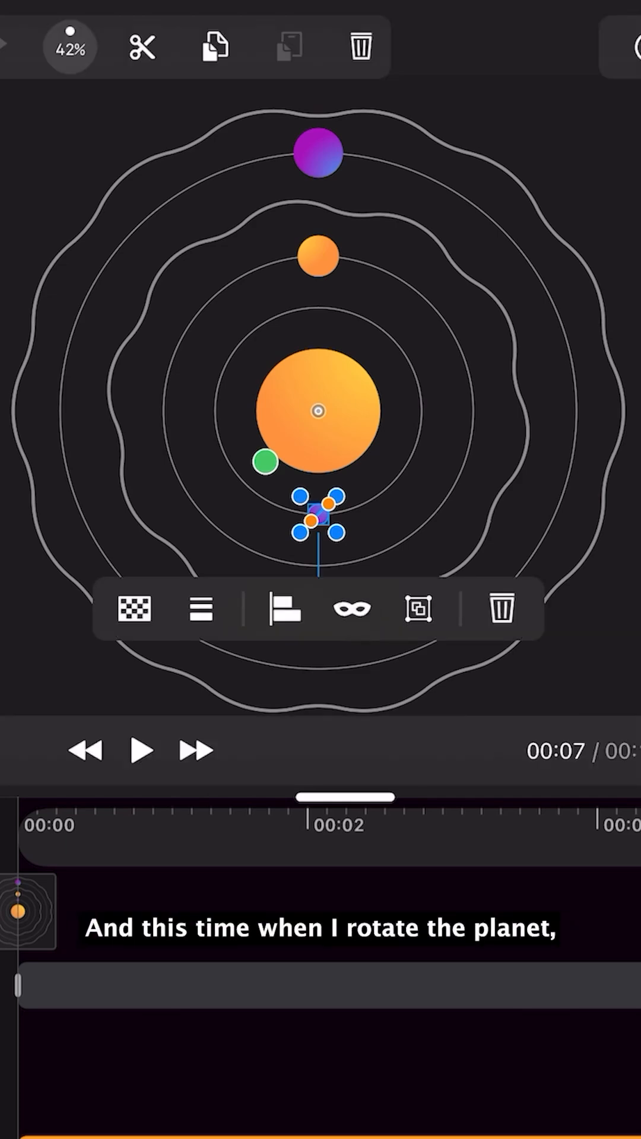
{"action": "left_click", "coordinate": [140, 750]}
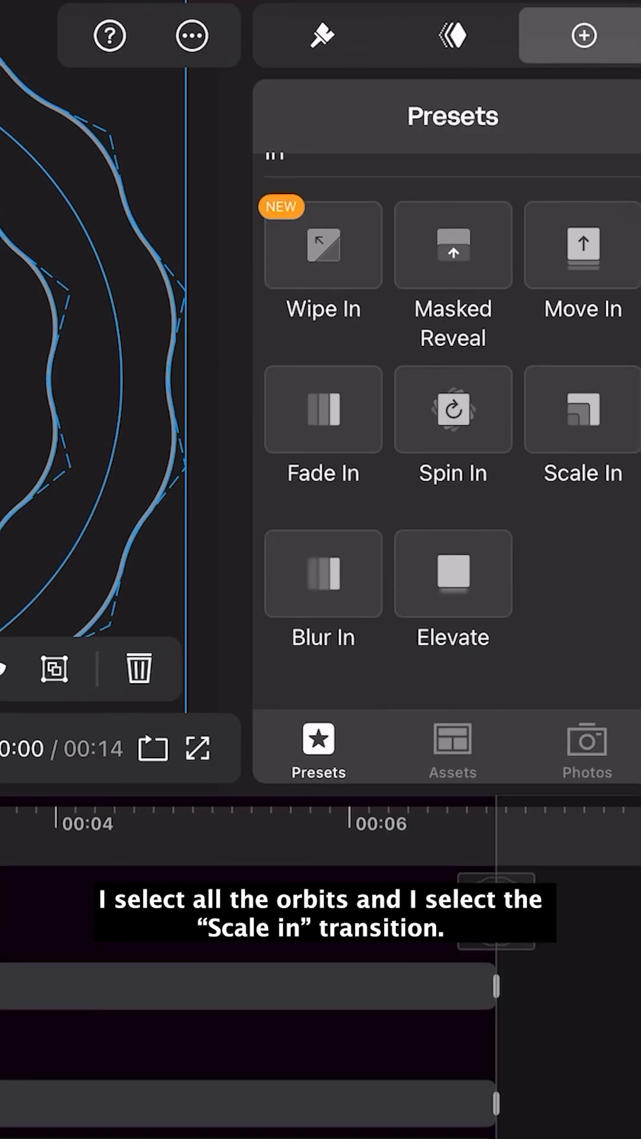
Apply the Scale In transition preset to all the orbit shapes
{"action": "left_click", "coordinate": [581, 409]}
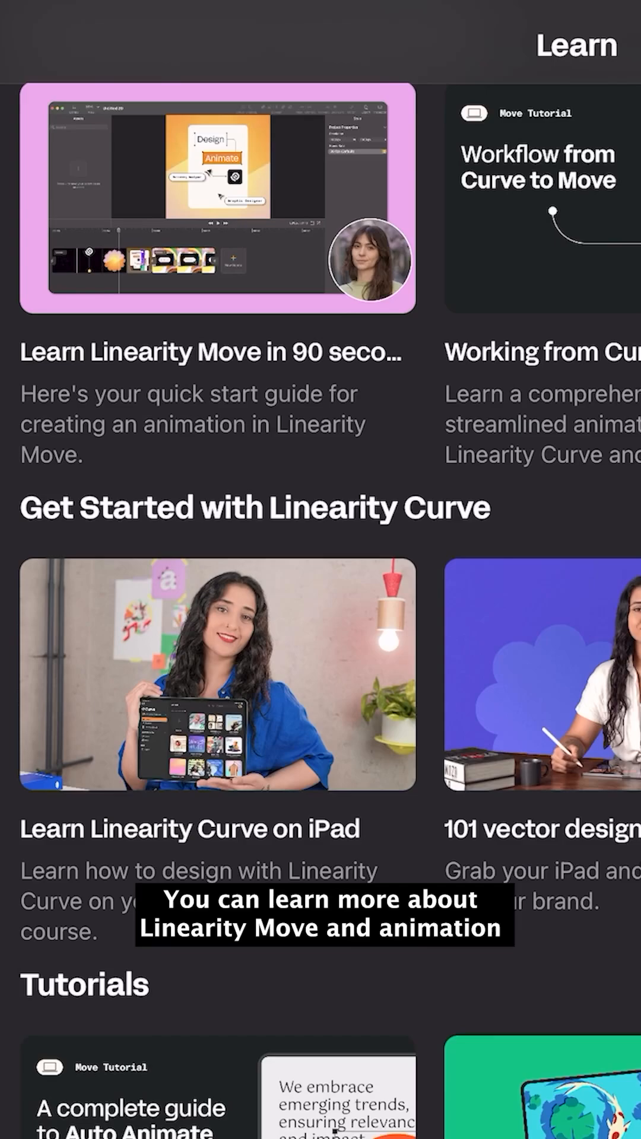
Scroll the Learn page down through tutorials to user guides, quick tips and what's new
{"action": "scroll", "scroll_direction": "down", "scroll_amount": 3}
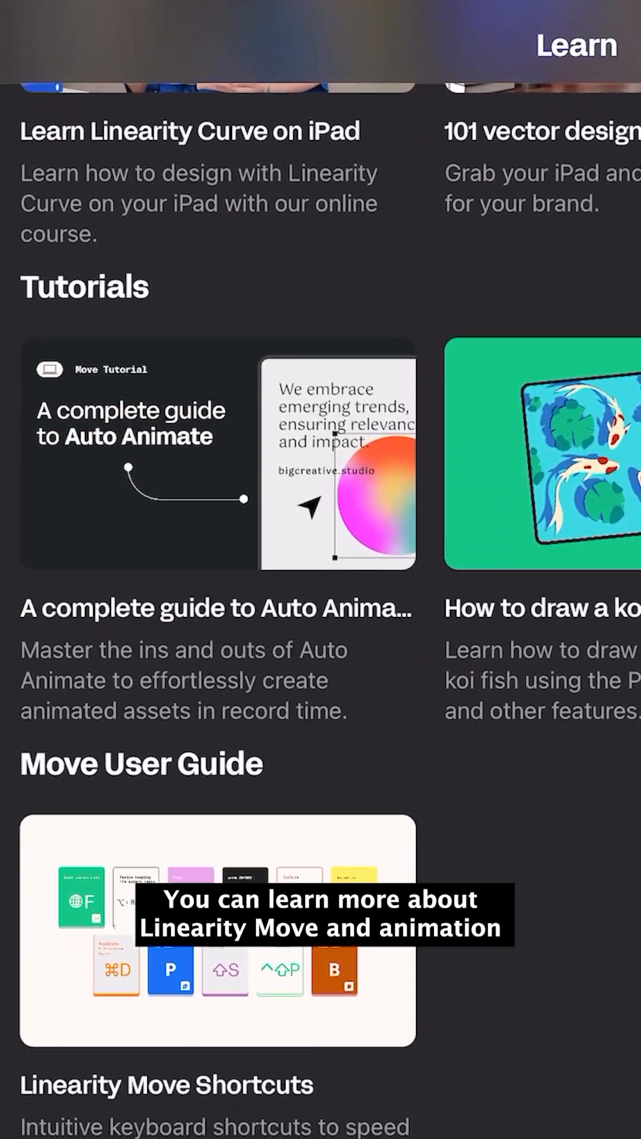
{"action": "scroll", "scroll_direction": "down", "scroll_amount": 3}
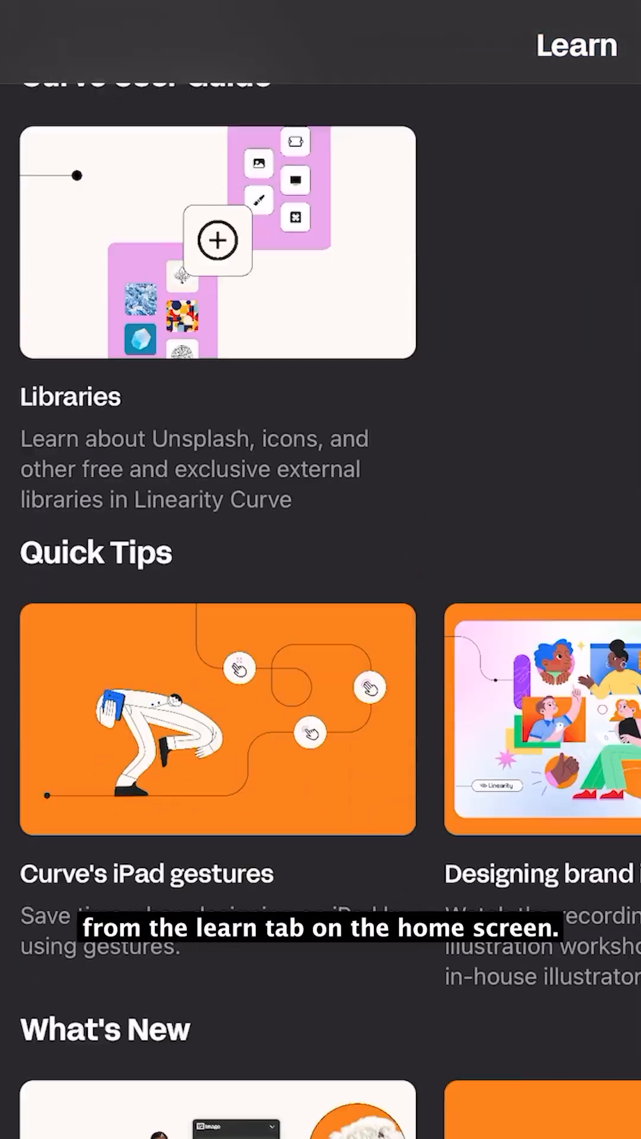